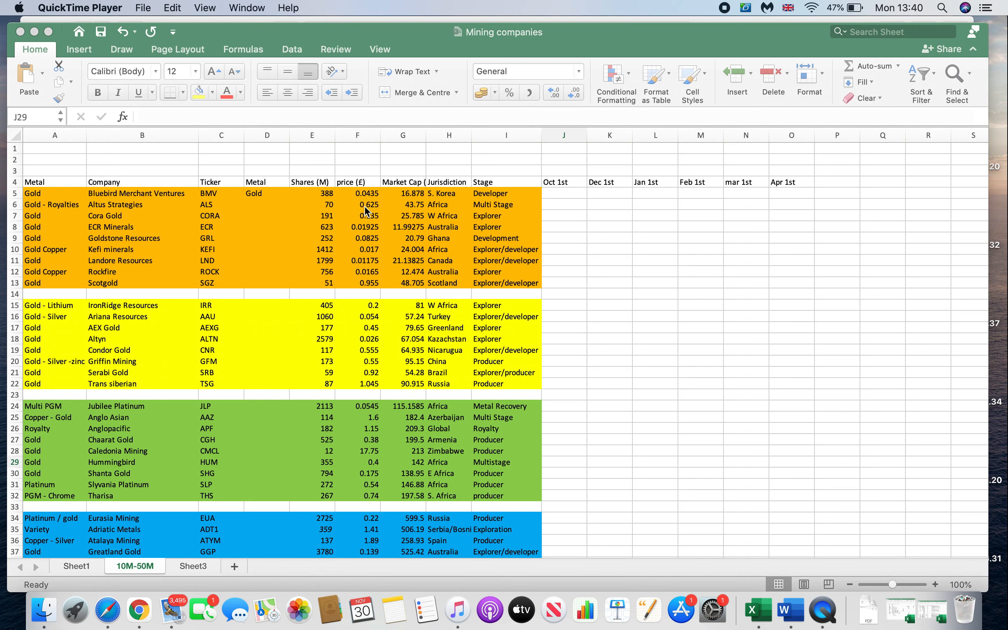
Scroll down the company list and highlight the Bluebird Merchant Ventures row.
scroll("down", 3)
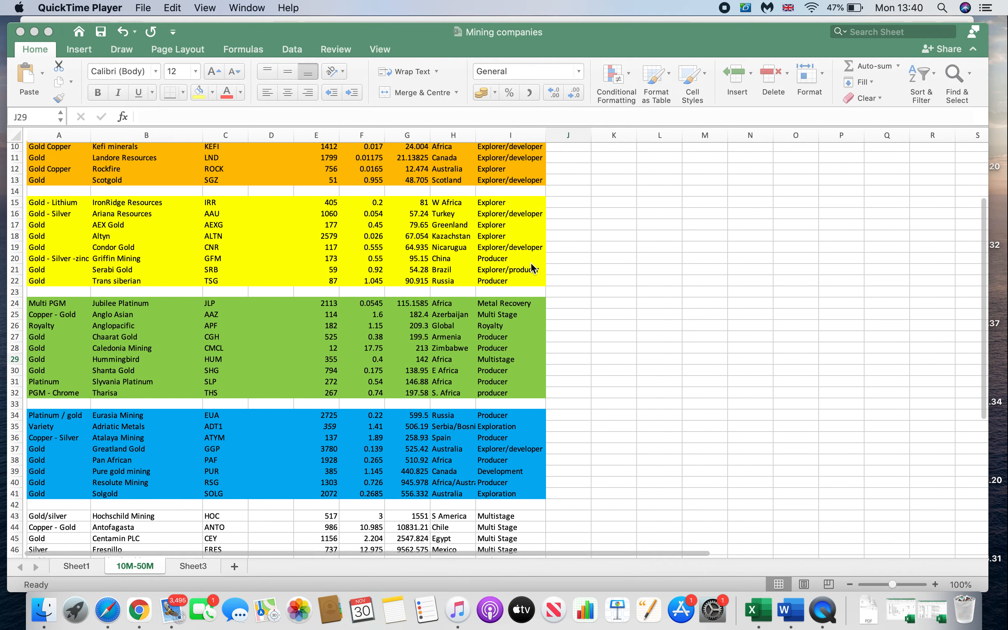
scroll("down", 3)
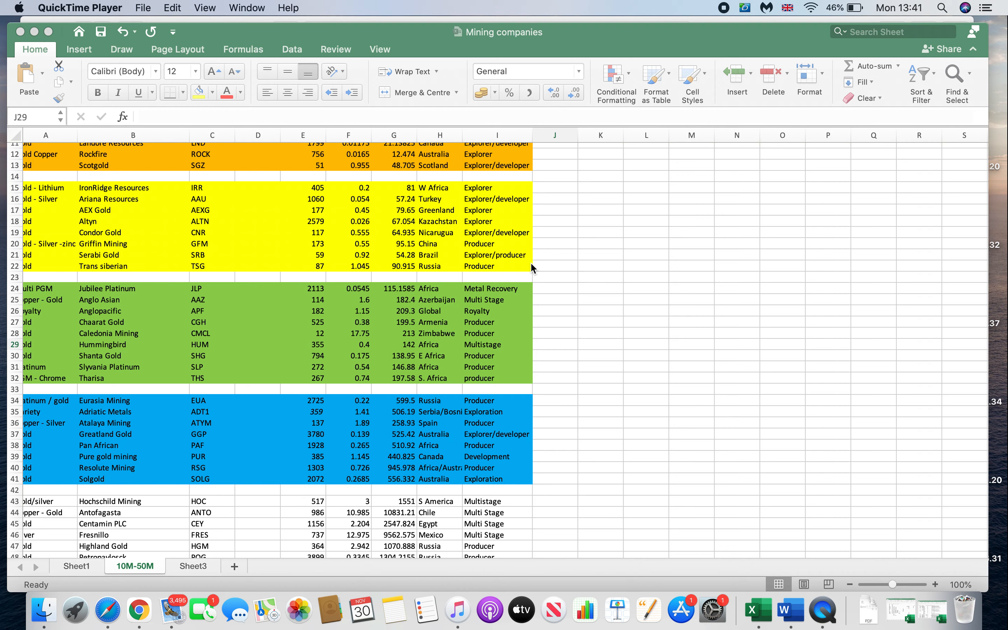
scroll("down", 3)
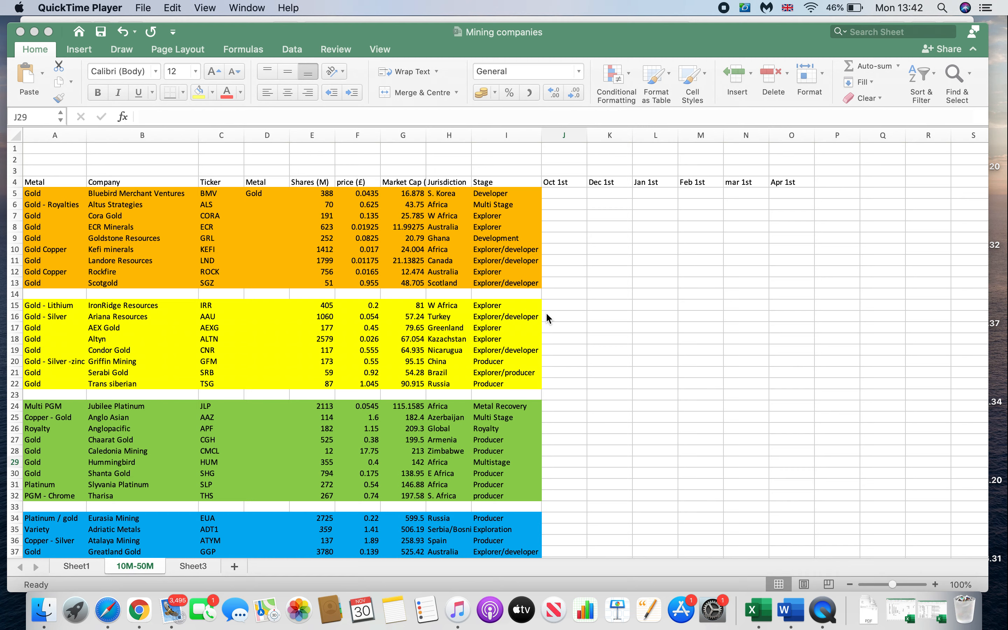
mouse_move(480, 341)
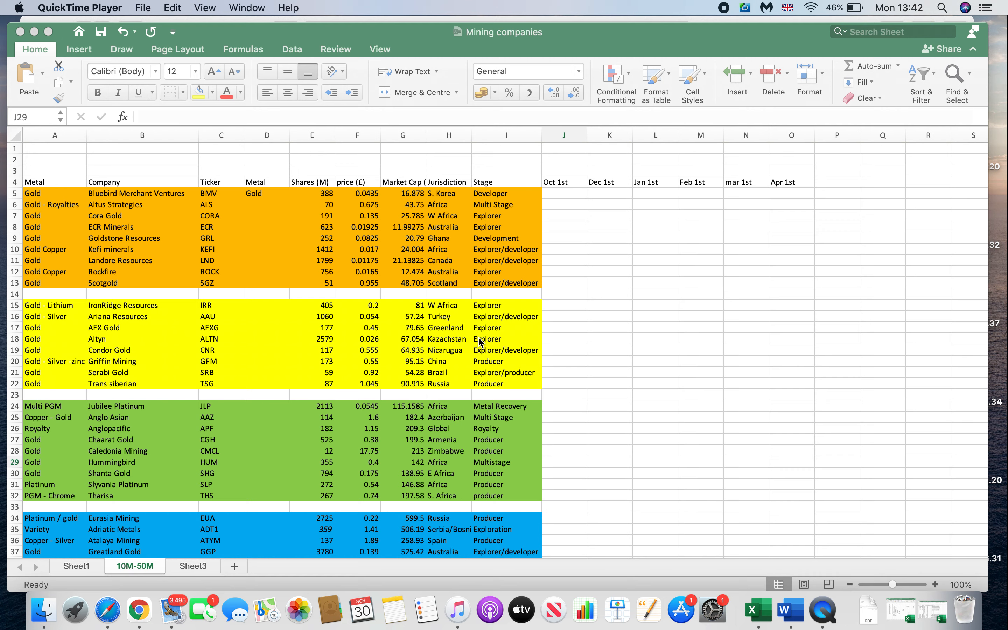
mouse_move(118, 251)
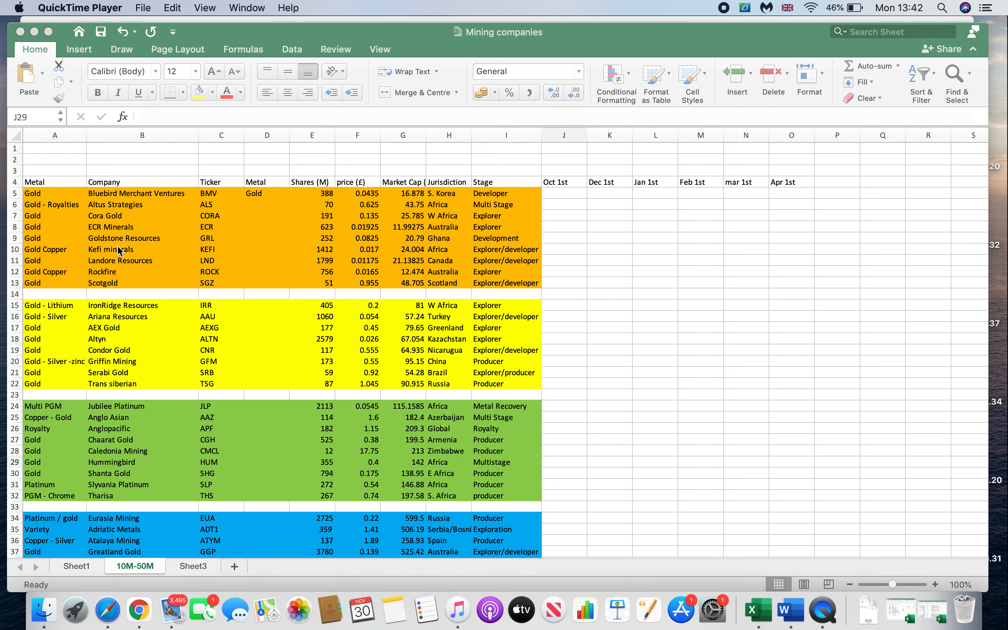
scroll("down", 3)
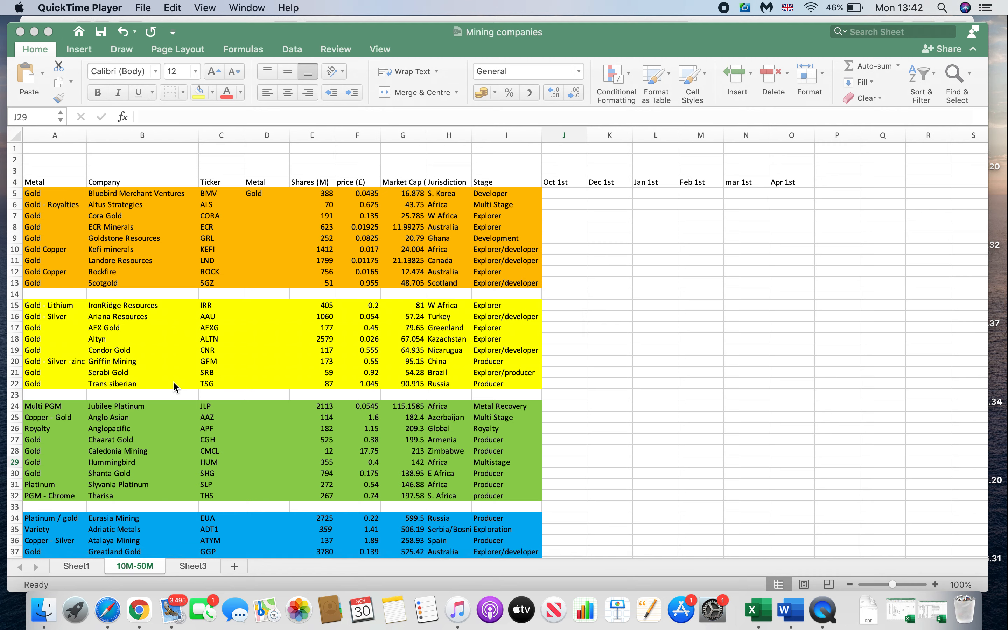
mouse_move(123, 171)
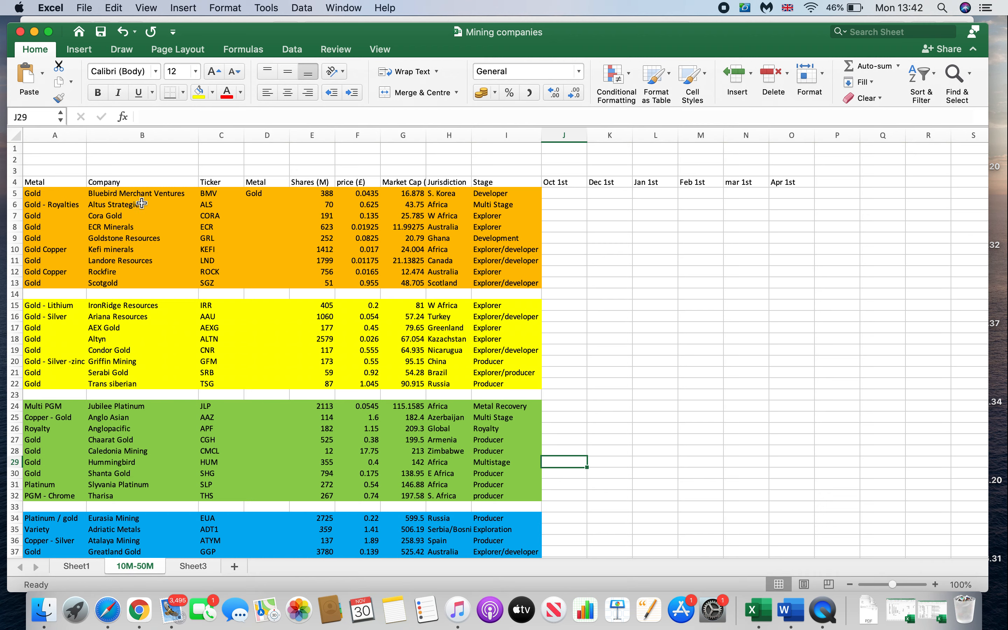
left_click_drag(32, 193, 357, 205)
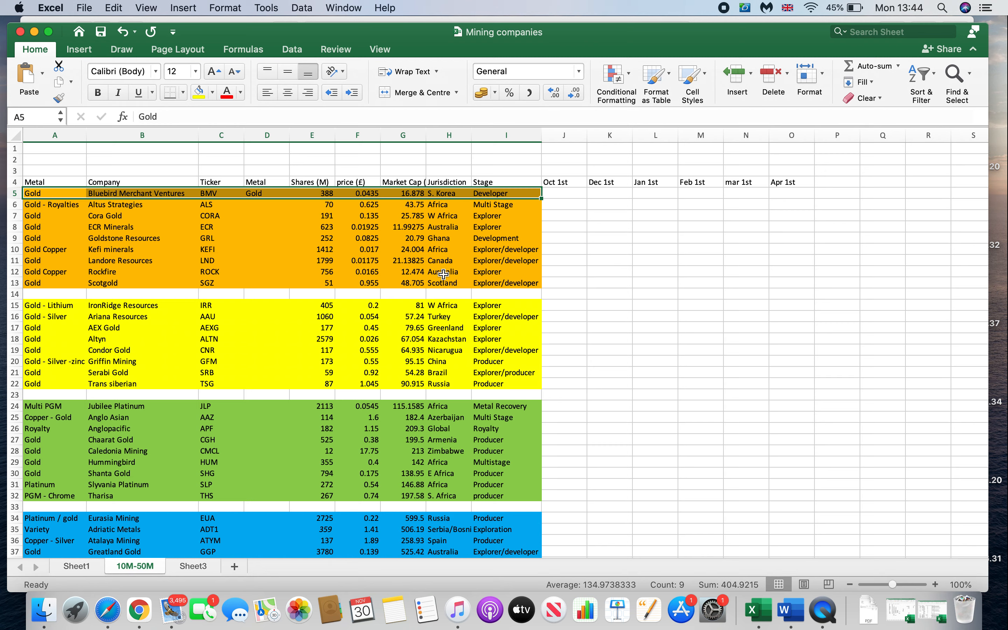
mouse_move(273, 272)
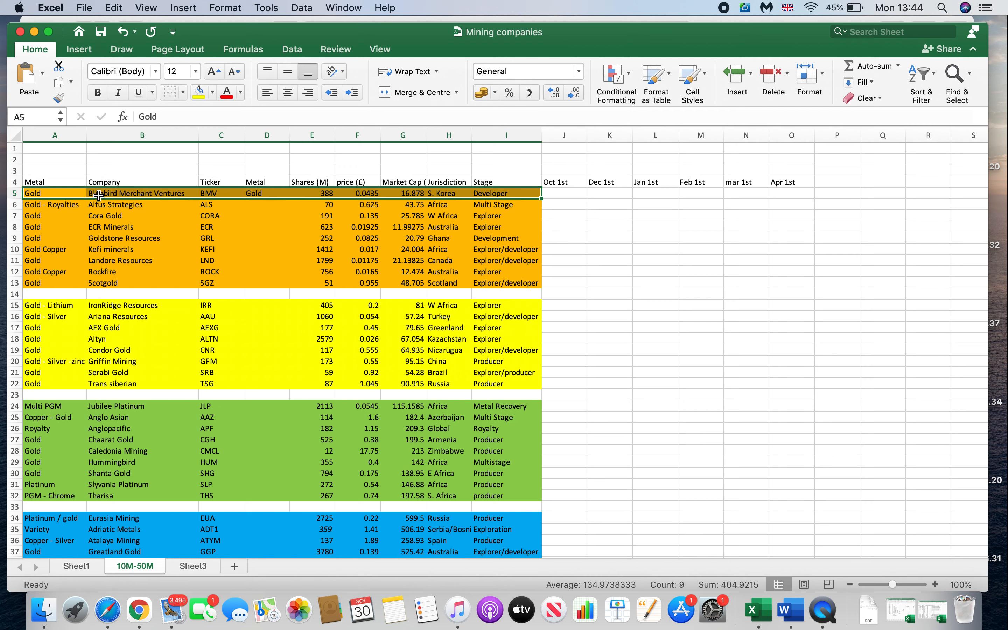
mouse_move(98, 197)
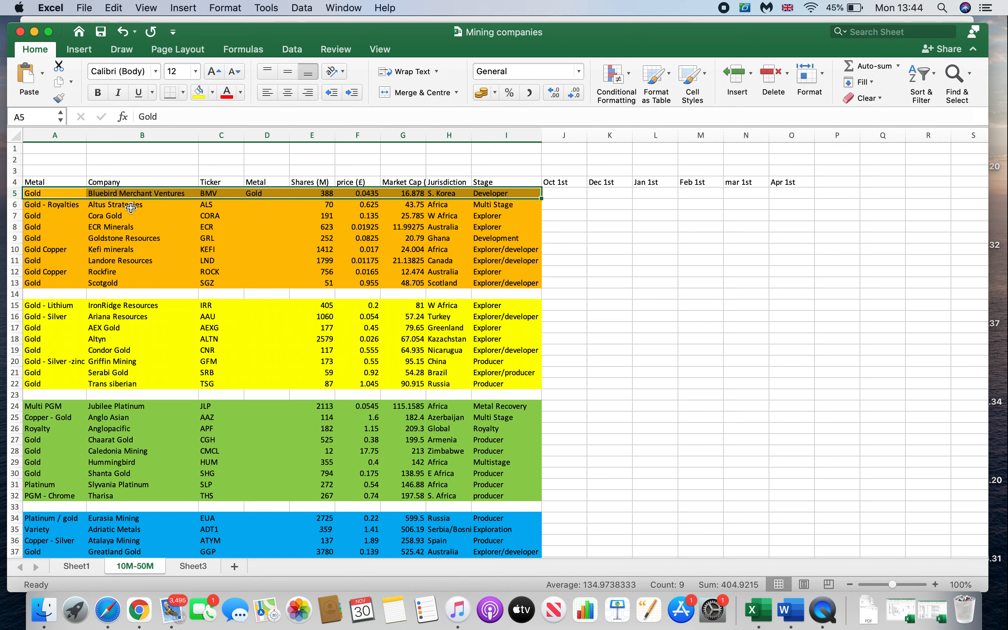
mouse_move(175, 310)
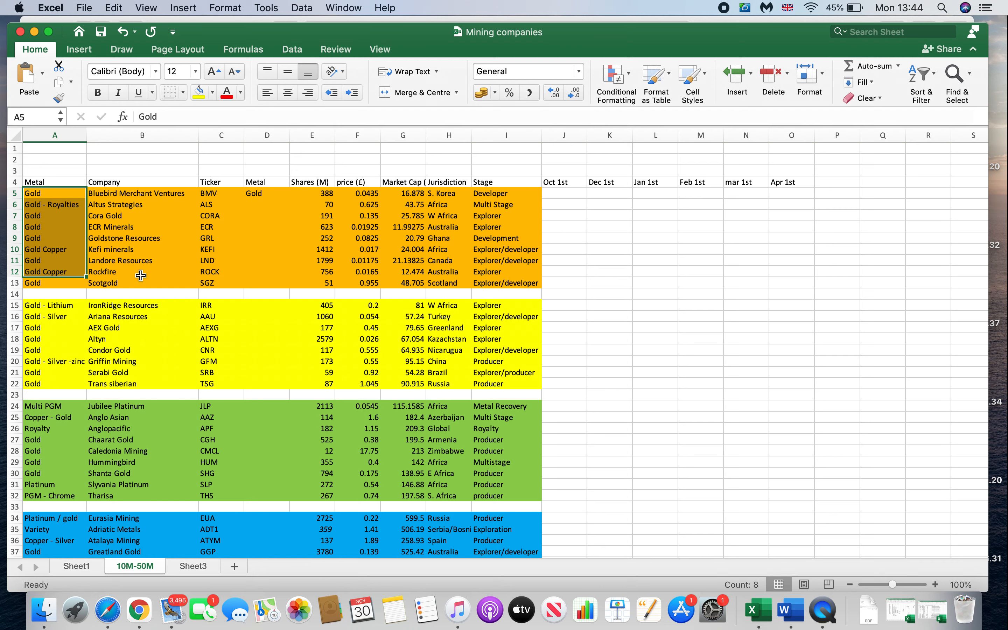
Review the Scotgold, Cora Gold and Altus Strategies entries, then scroll down toward row 49.
left_click(142, 283)
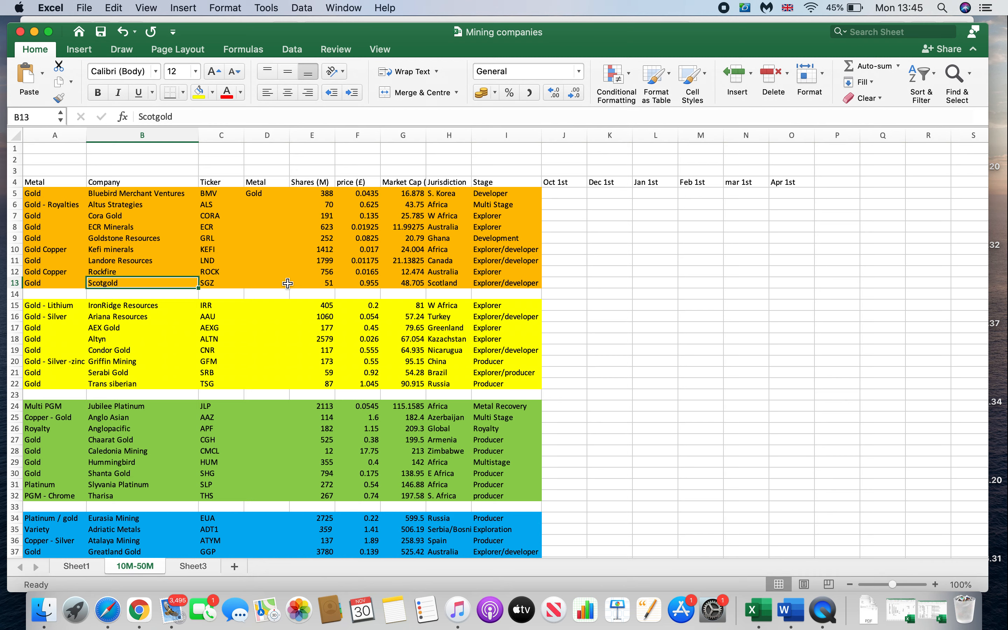
mouse_move(113, 232)
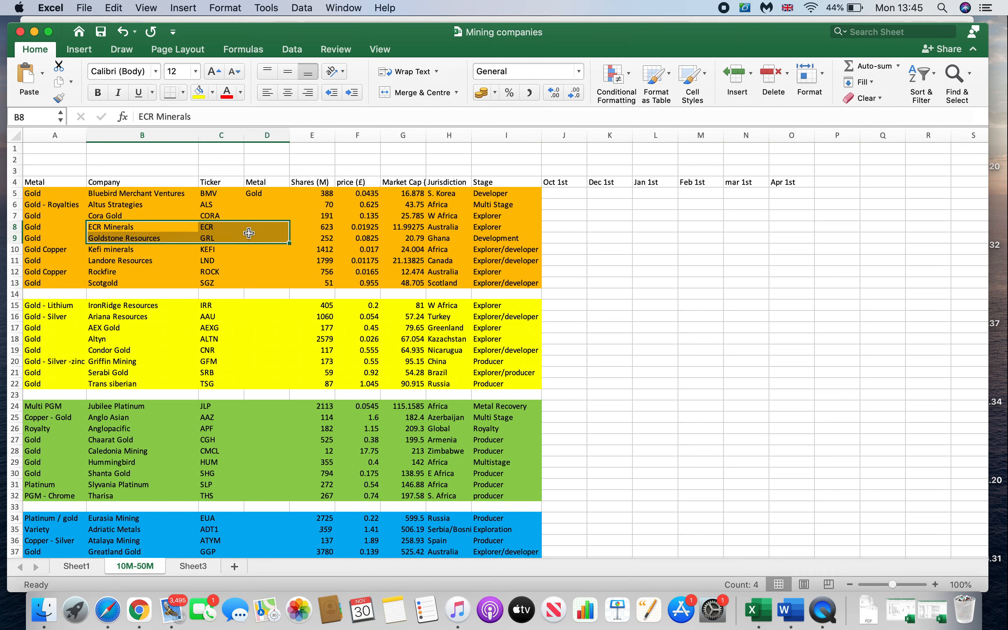
left_click(141, 215)
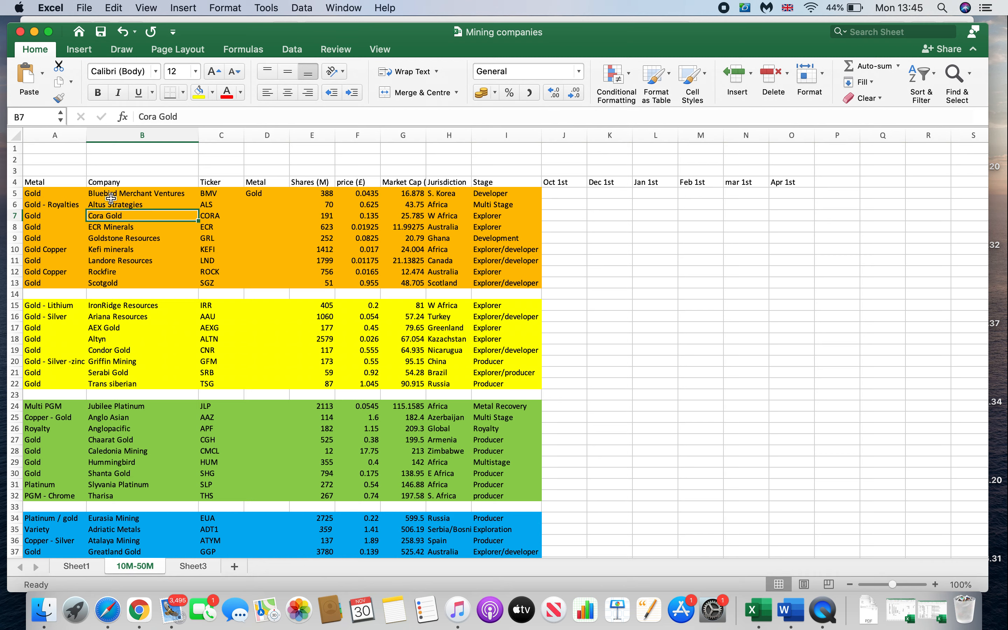
left_click(141, 204)
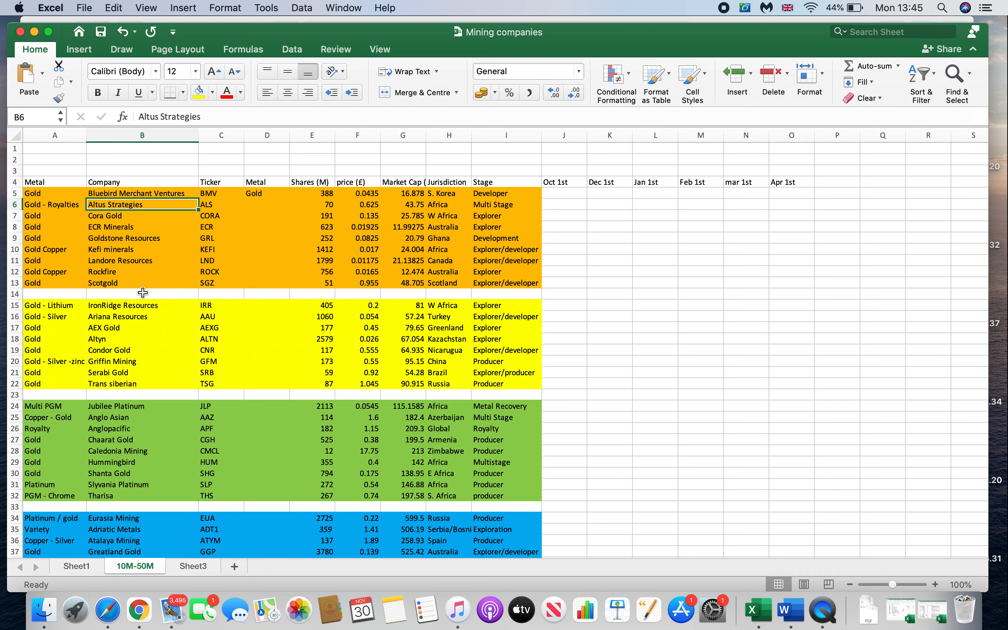
mouse_move(137, 271)
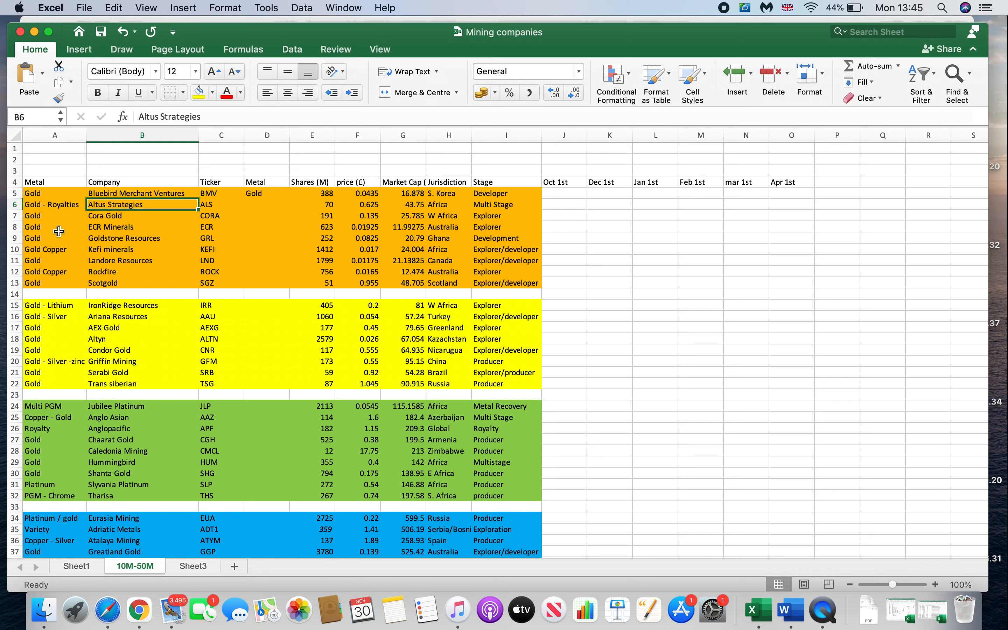
mouse_move(81, 220)
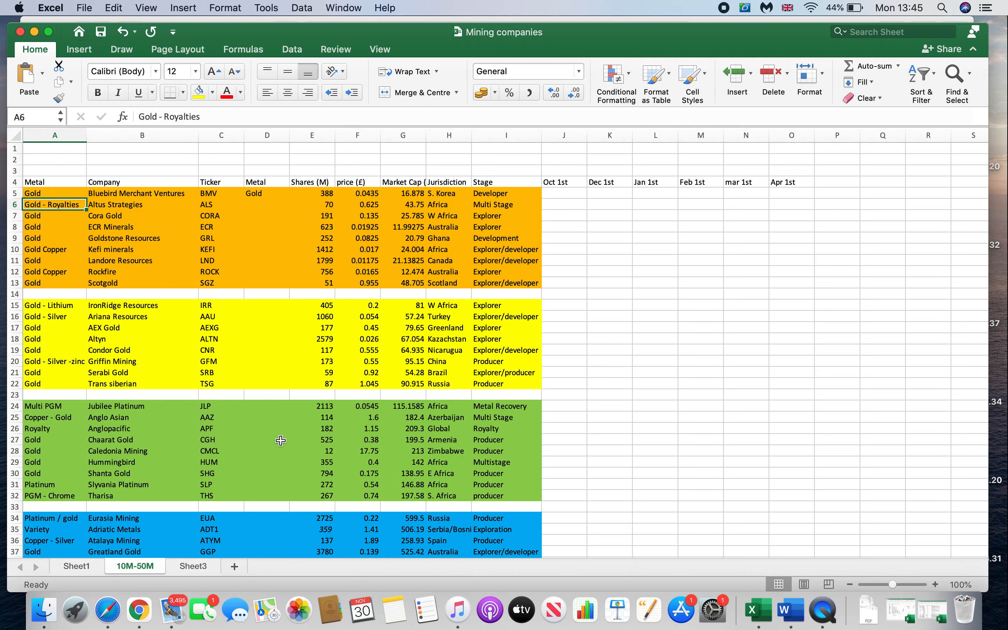
scroll("down", 3)
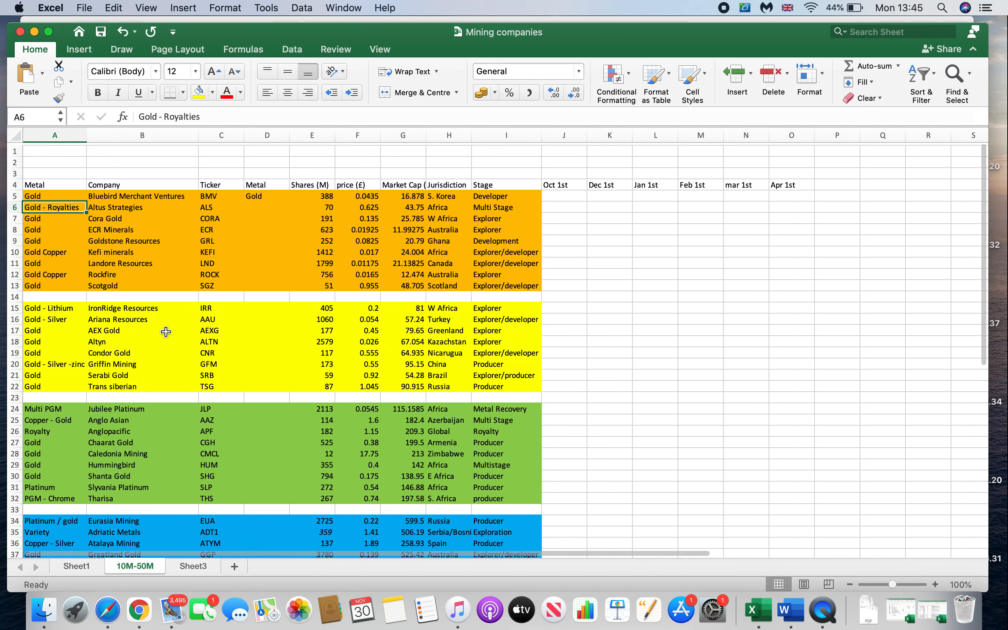
scroll("down", 3)
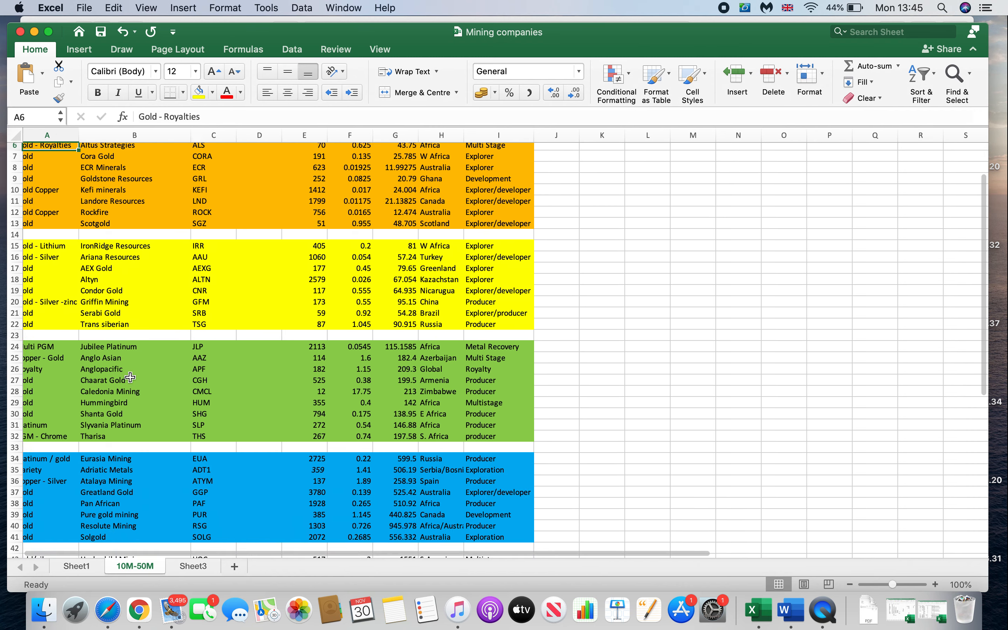
scroll("down", 3)
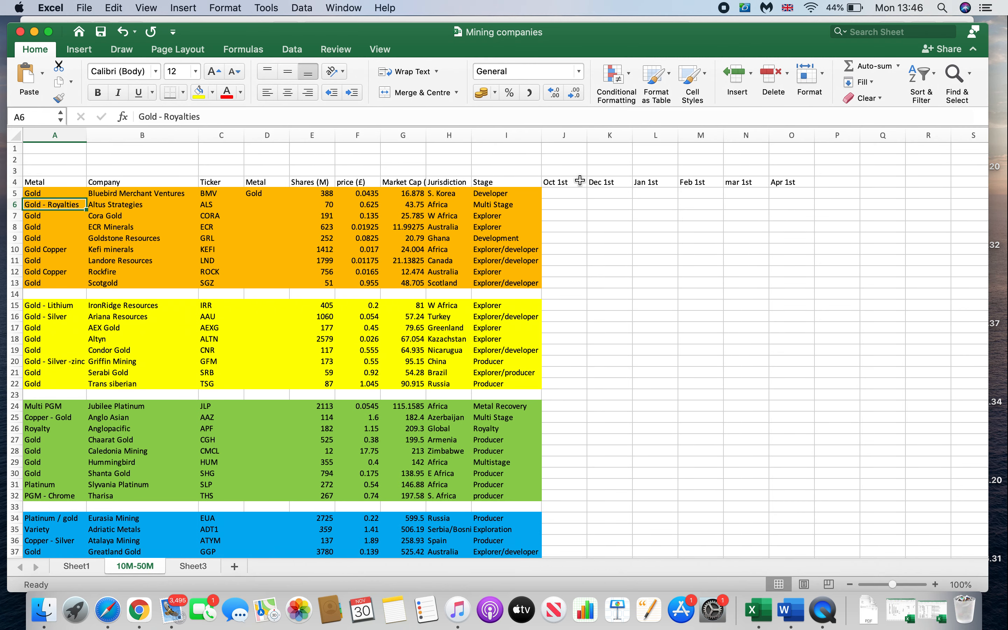
mouse_move(751, 192)
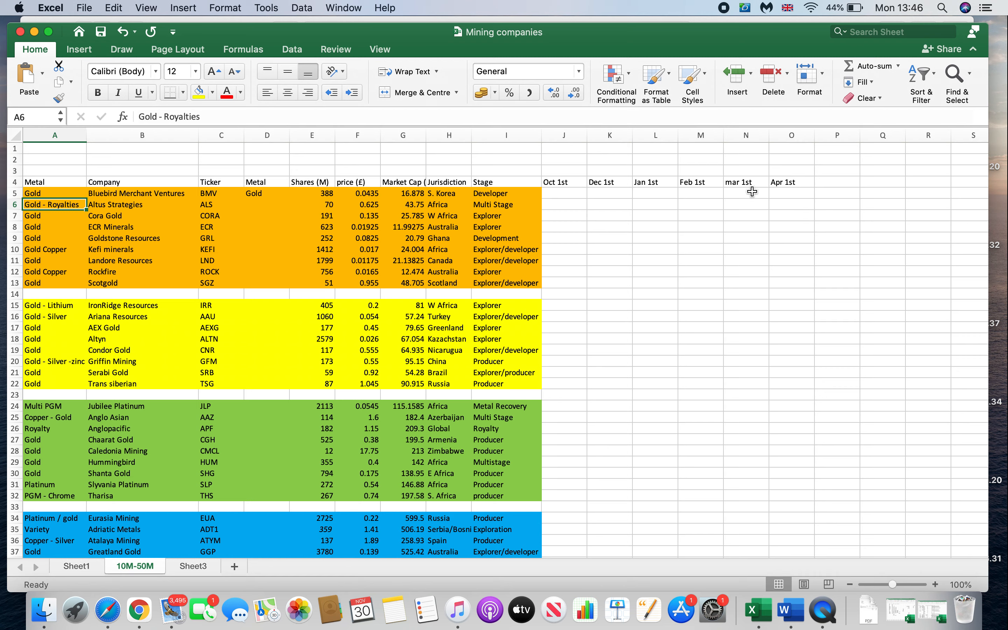
mouse_move(555, 198)
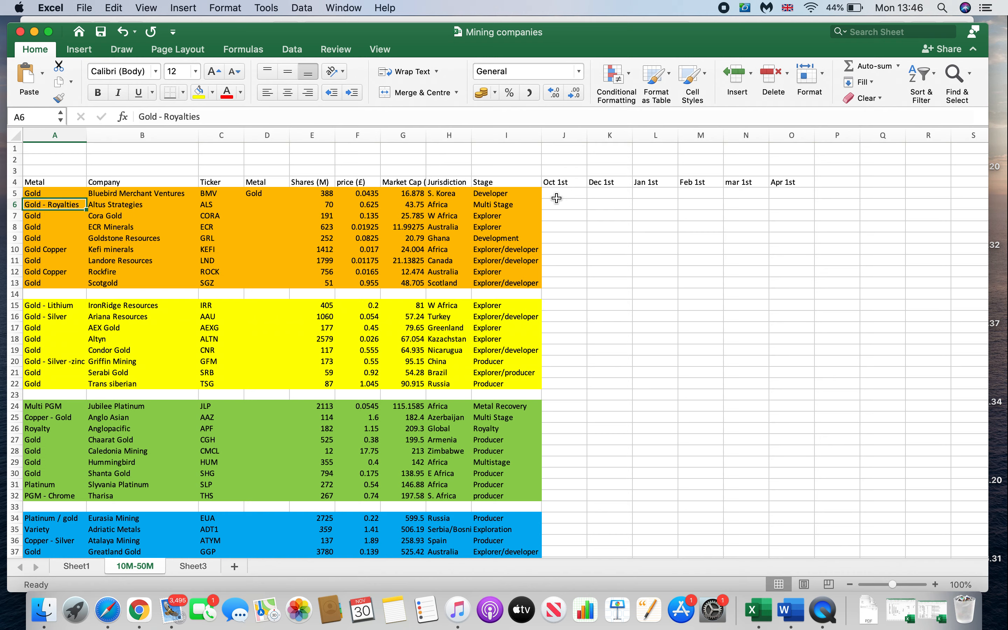
mouse_move(294, 275)
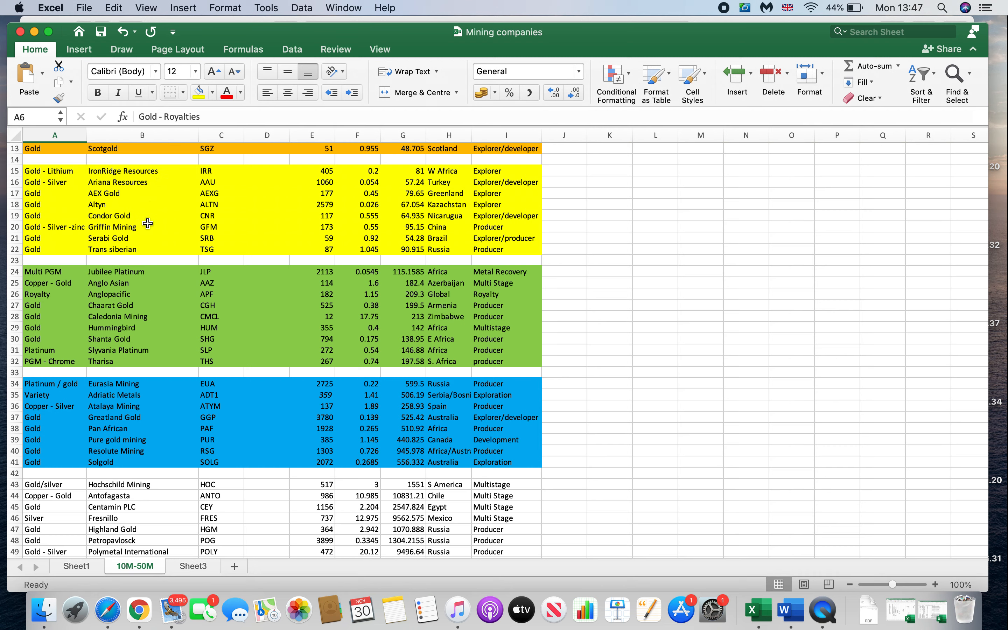
mouse_move(147, 236)
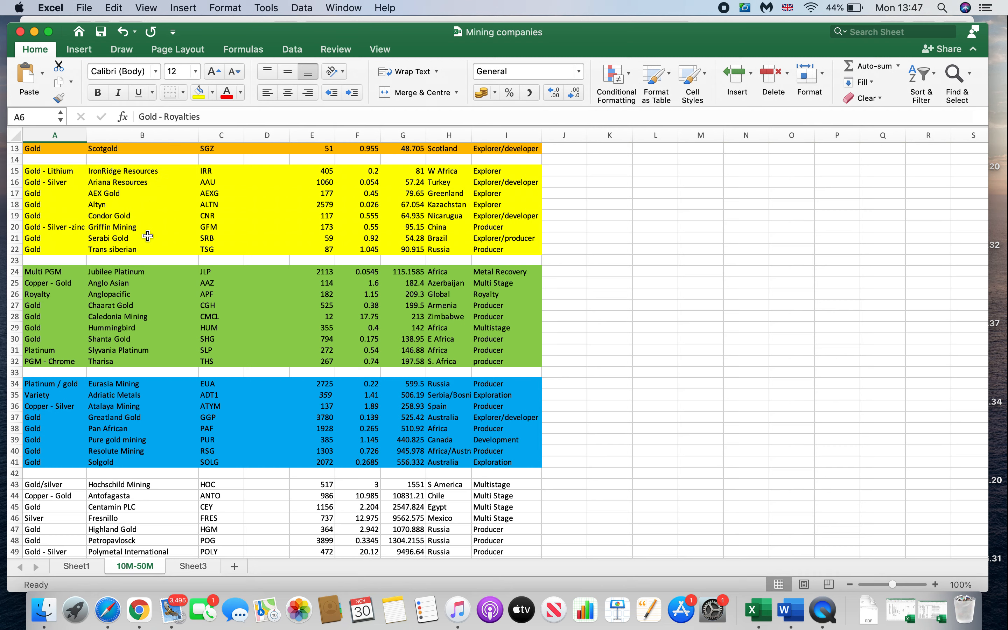
mouse_move(121, 205)
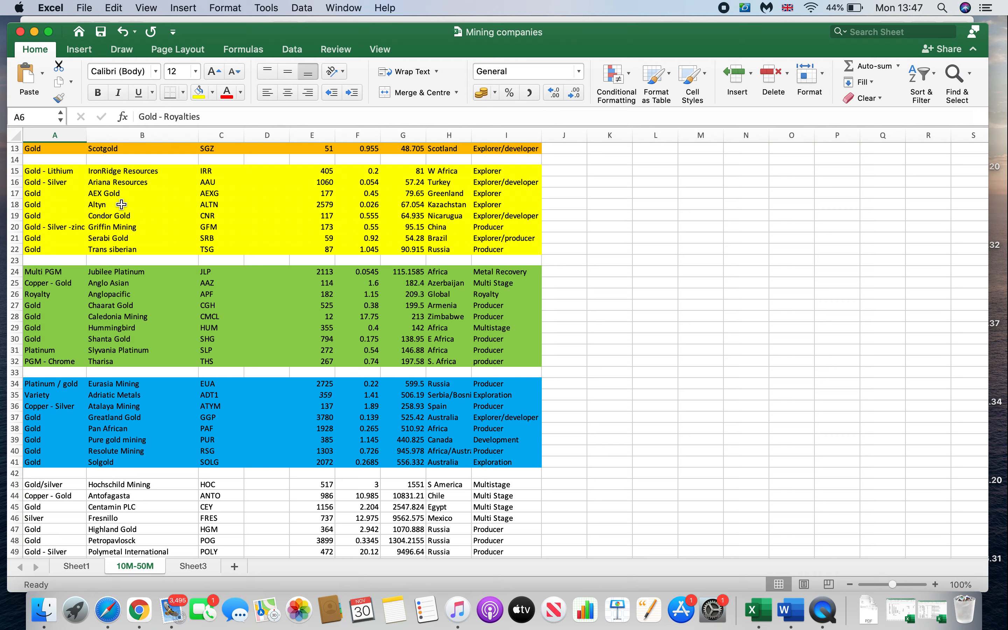
mouse_move(61, 192)
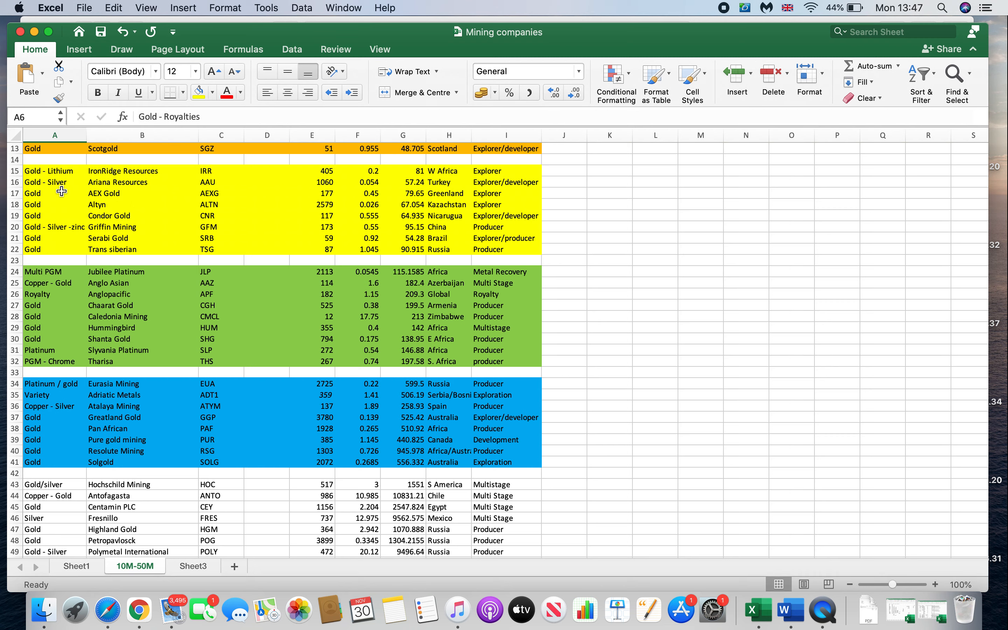
mouse_move(139, 249)
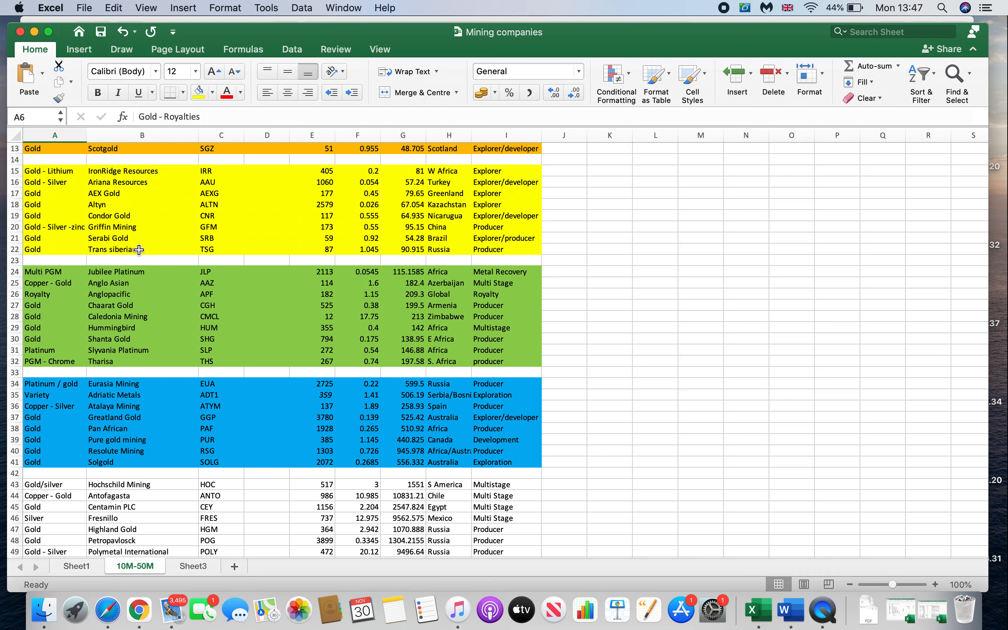
mouse_move(139, 294)
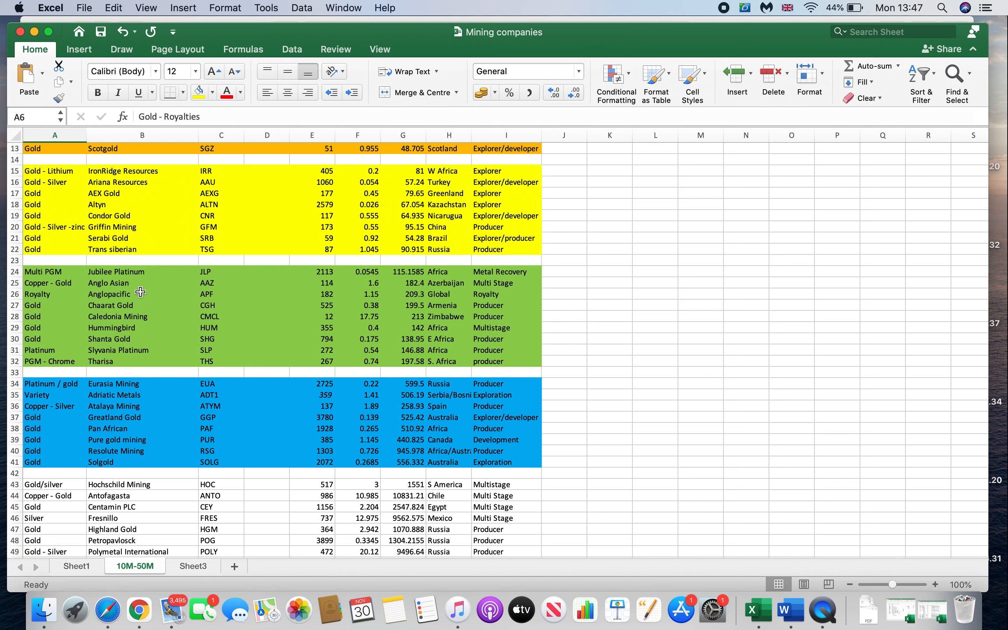
mouse_move(95, 271)
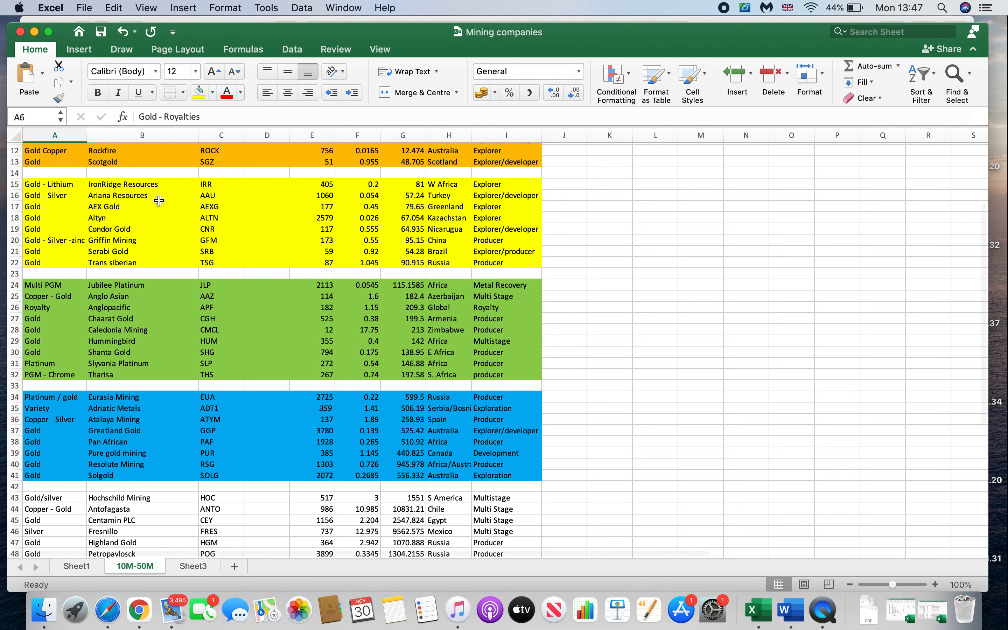
scroll("down", 3)
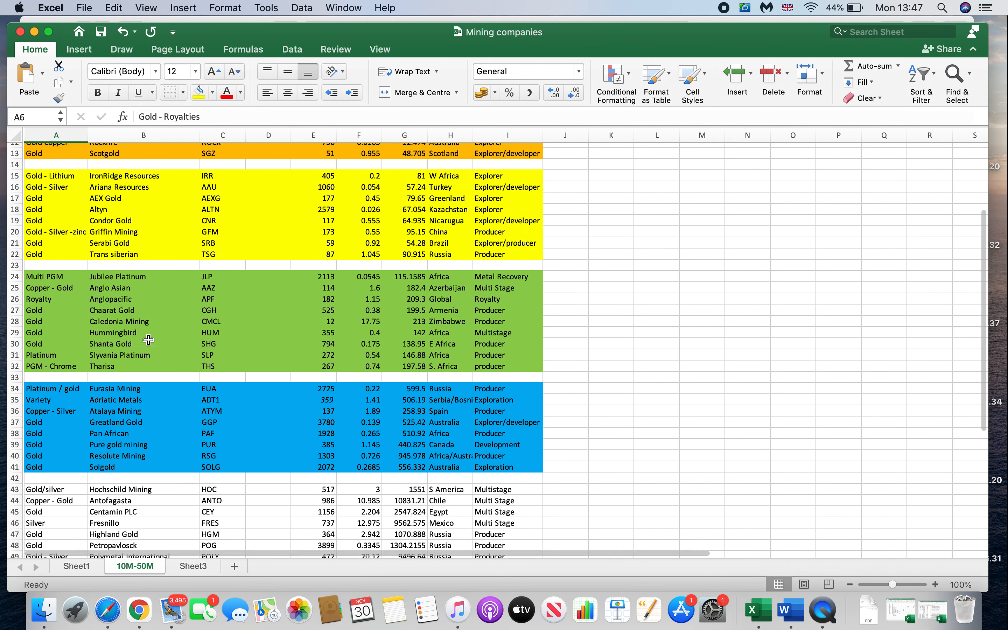
scroll("down", 3)
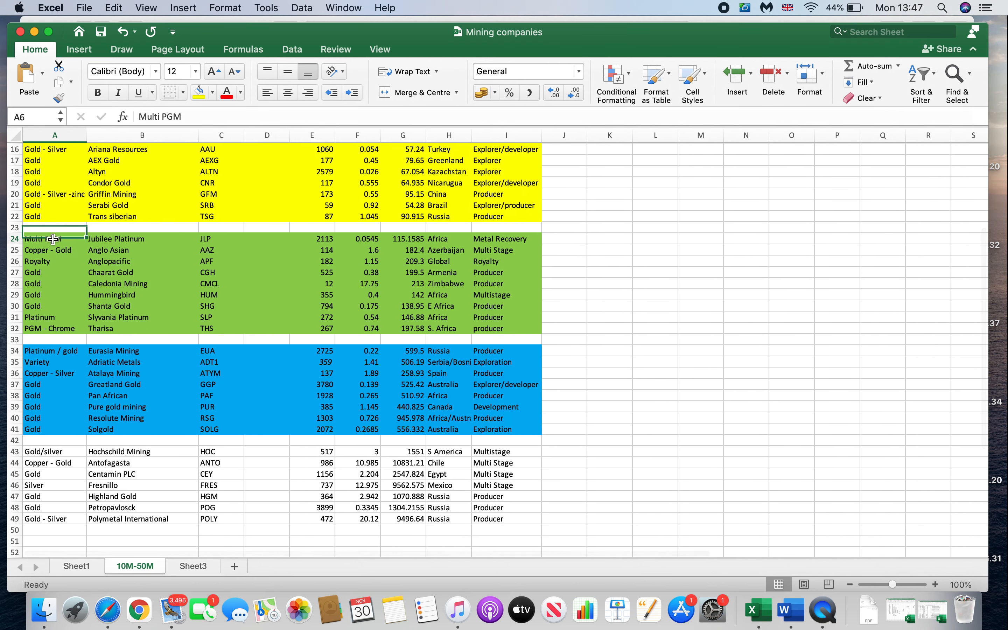
Highlight the Anglo Asian Copper-Gold row across columns A to I.
left_click_drag(54, 239, 448, 328)
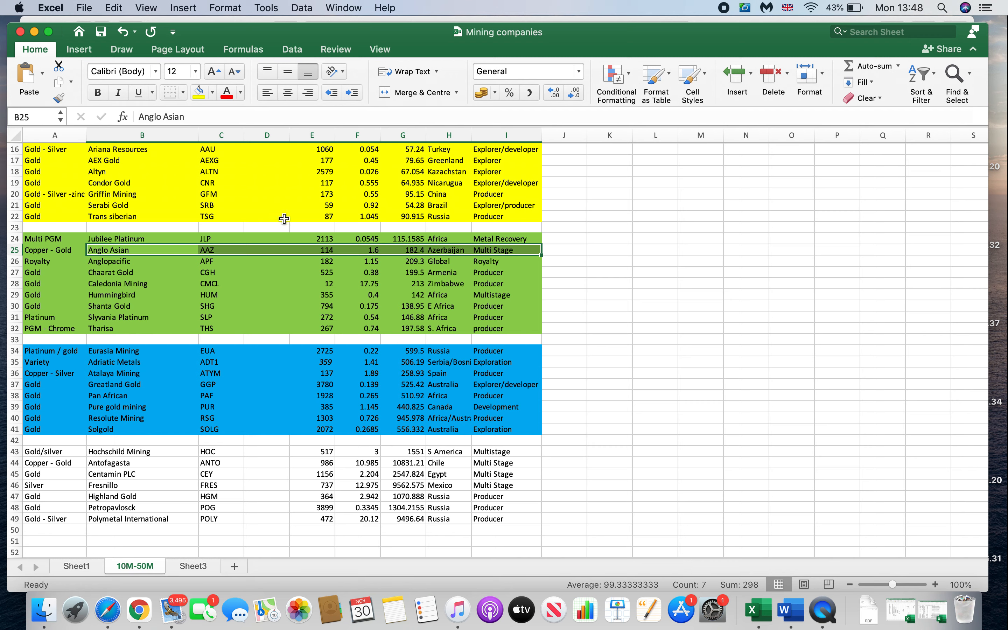
mouse_move(158, 245)
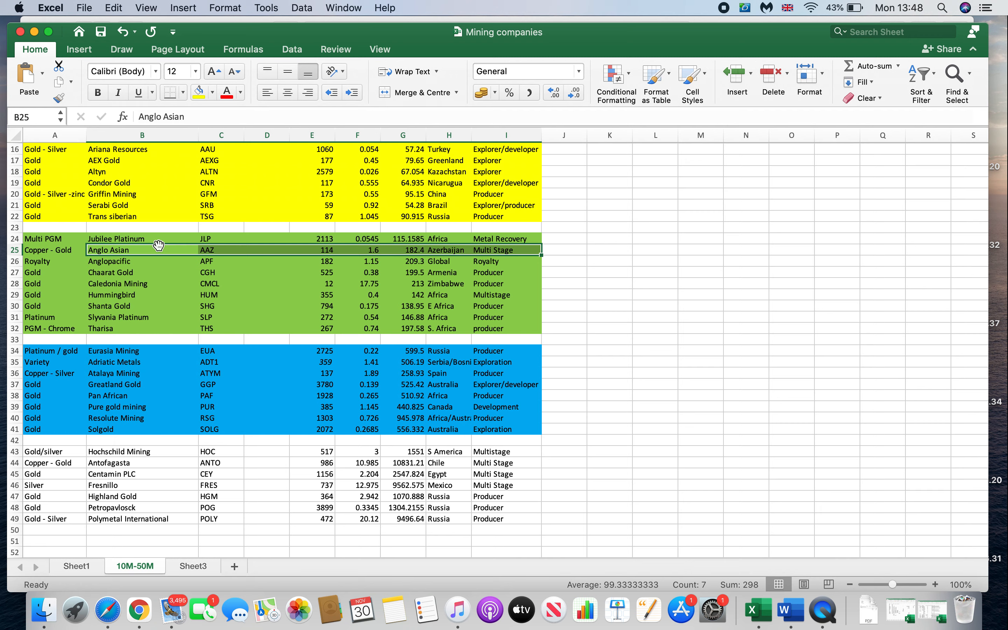
mouse_move(206, 319)
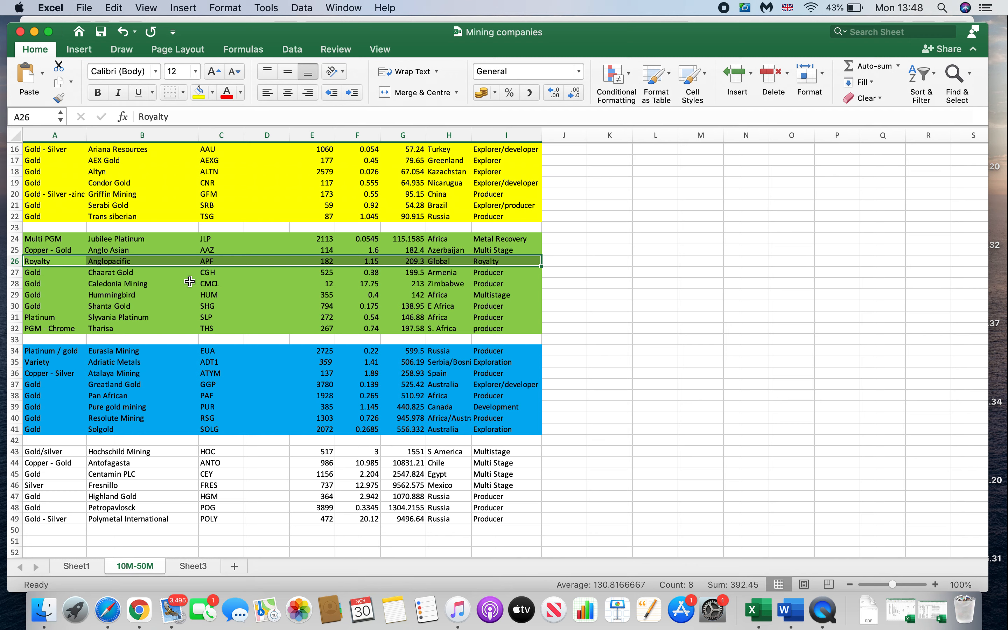
mouse_move(225, 297)
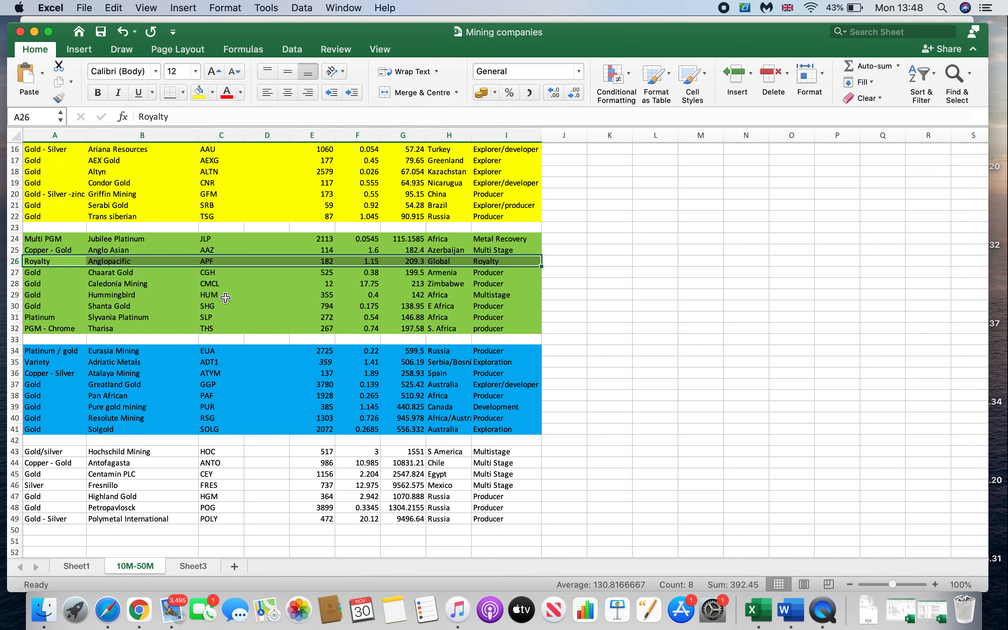
mouse_move(255, 291)
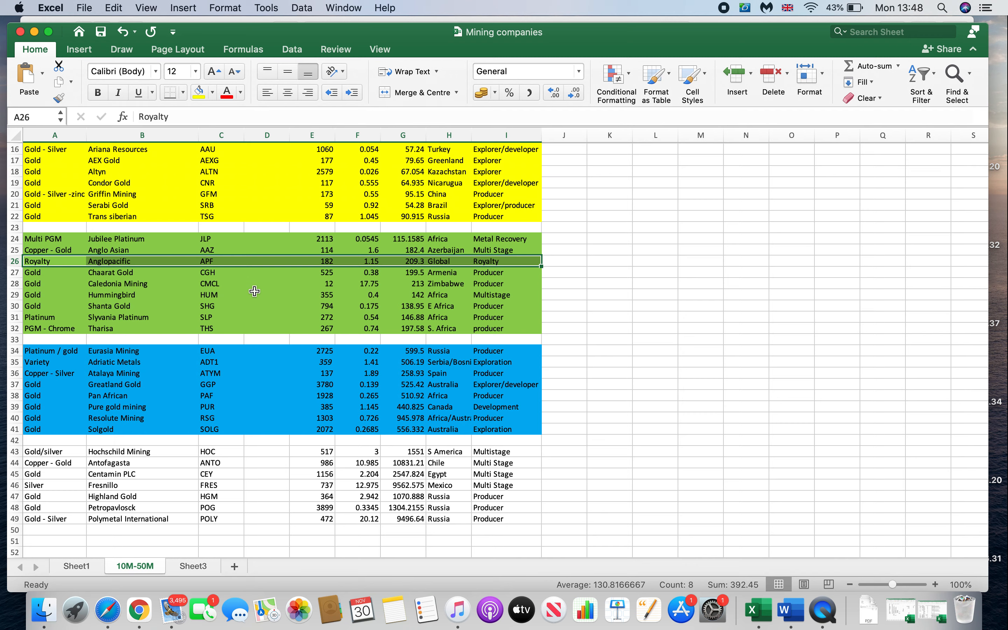
mouse_move(117, 249)
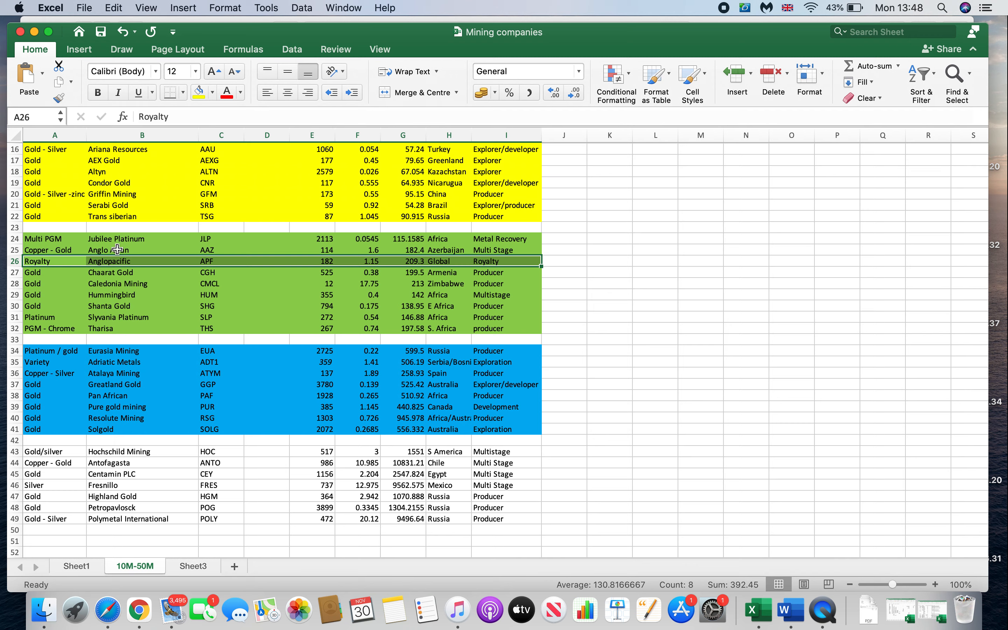
Pick out the Anglopacific royalty row in the green group.
left_click(142, 295)
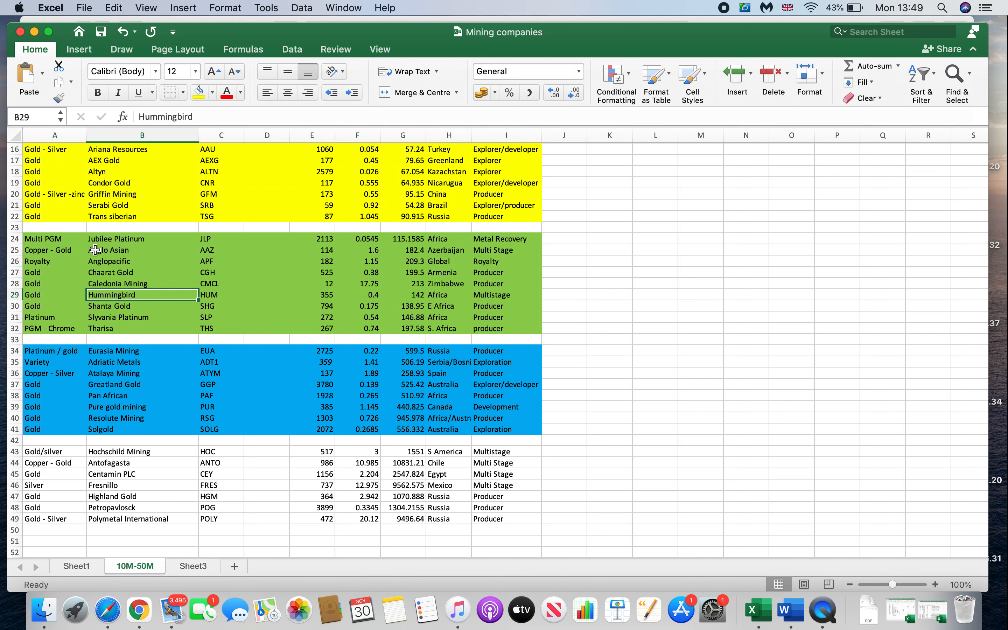
mouse_move(45, 298)
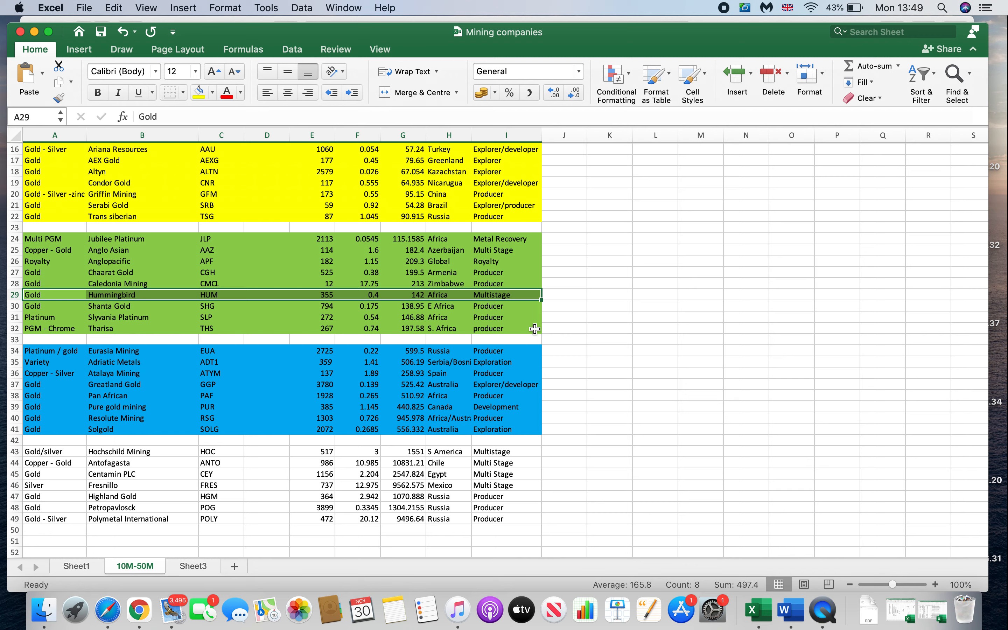
mouse_move(360, 301)
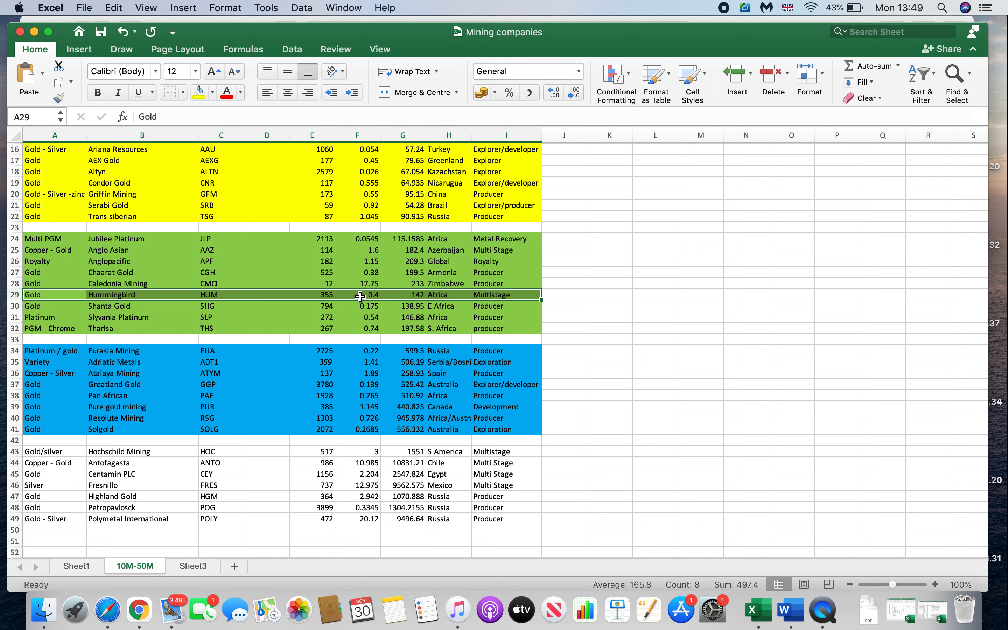
mouse_move(342, 170)
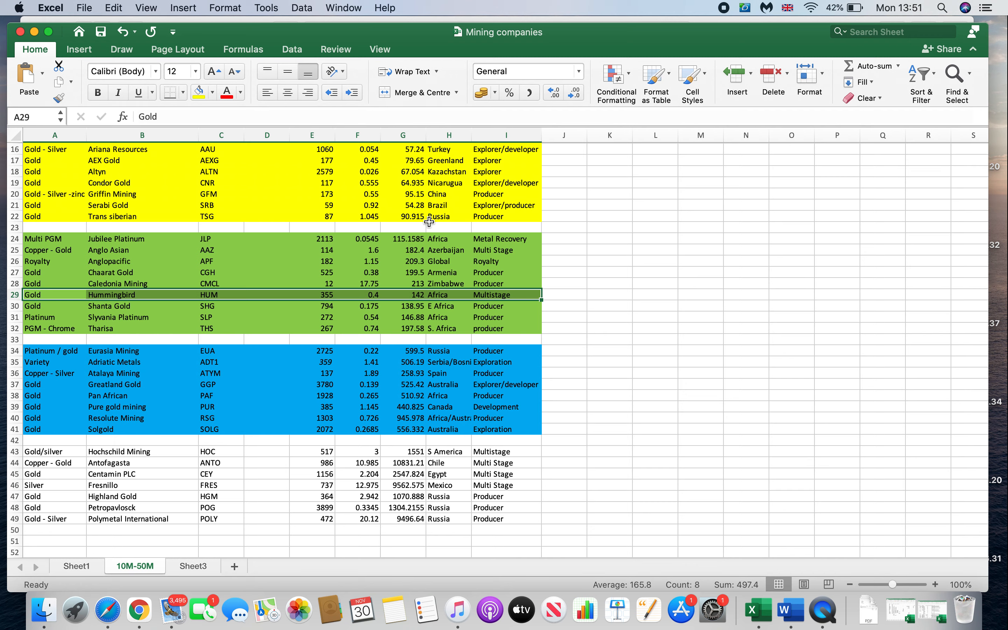
mouse_move(199, 373)
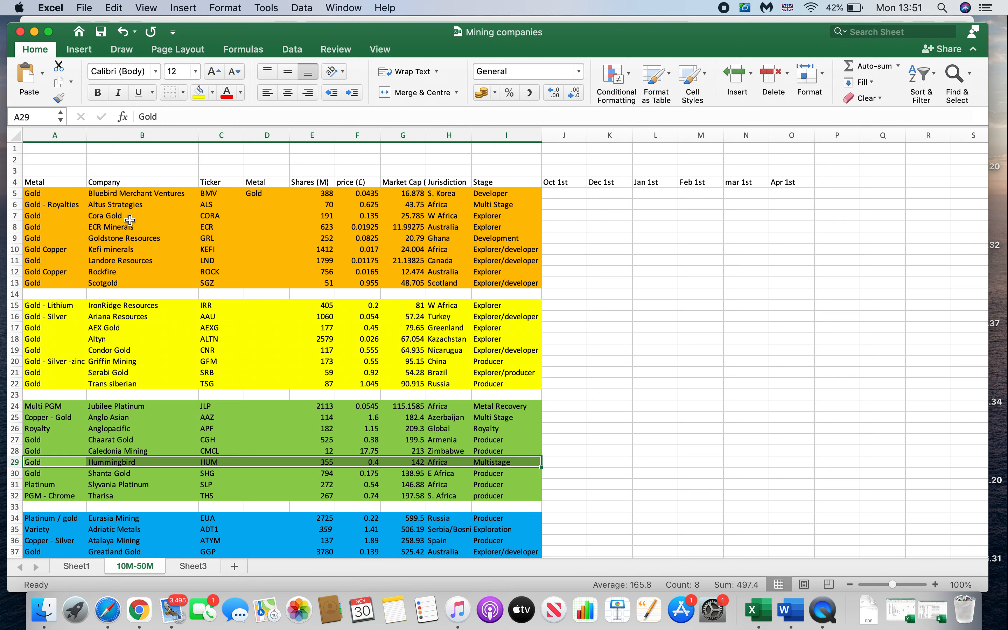
mouse_move(89, 431)
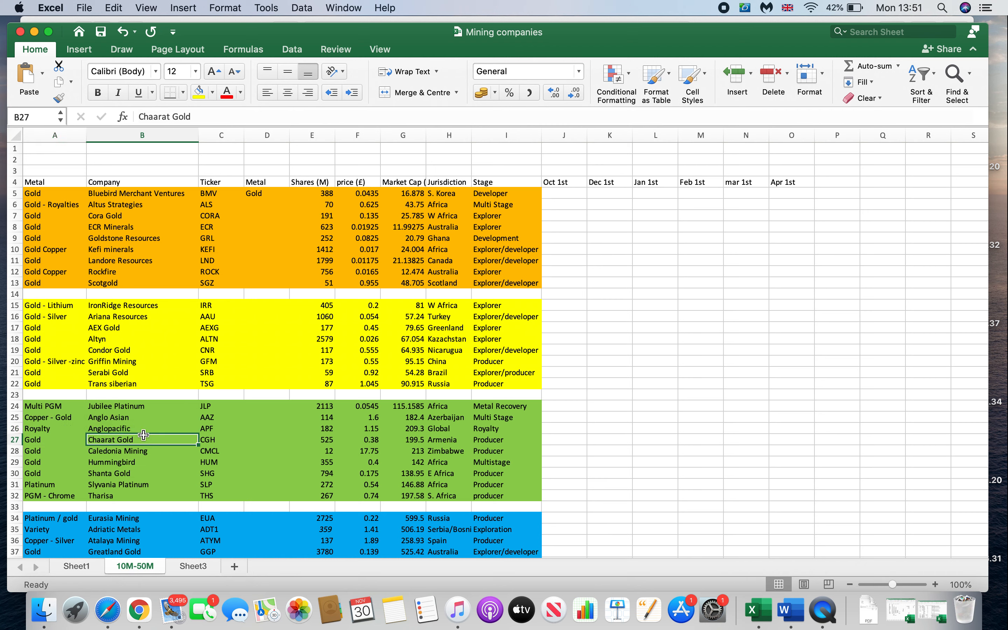
mouse_move(286, 439)
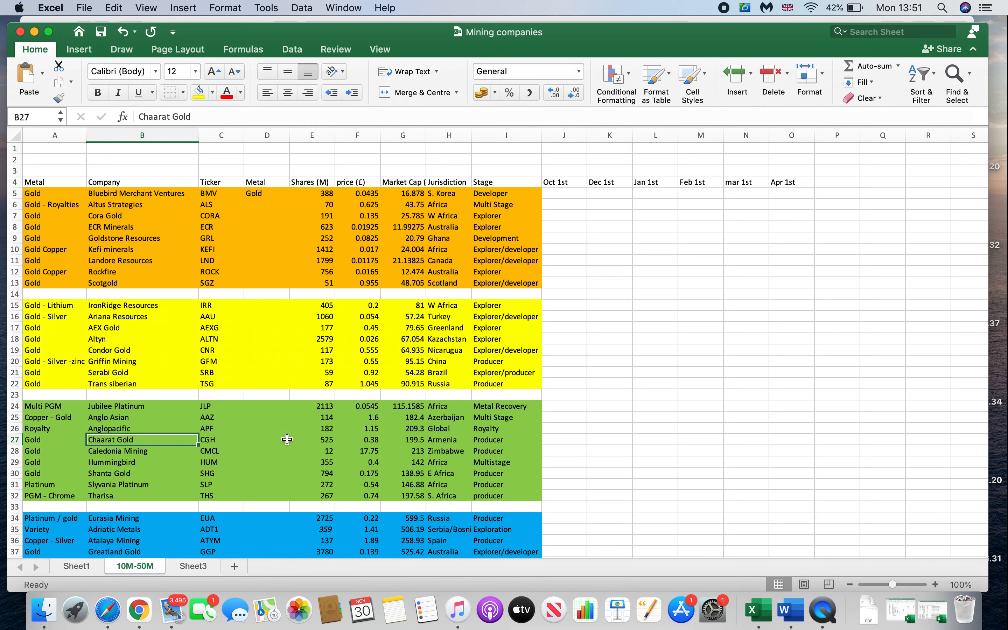
Scroll down to bring the blue group and uncoloured companies into view.
scroll("down", 3)
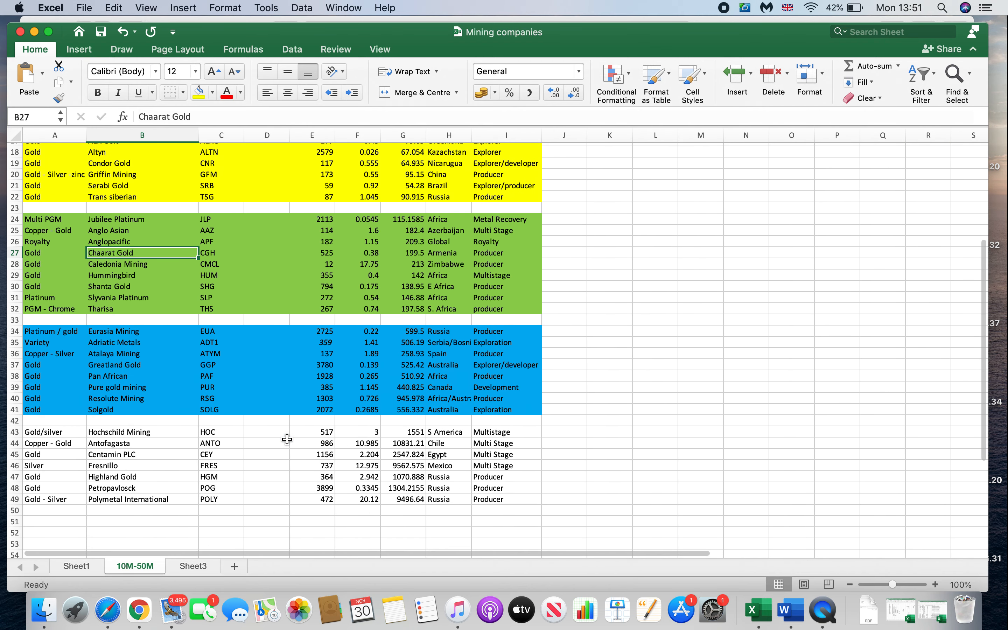
mouse_move(239, 399)
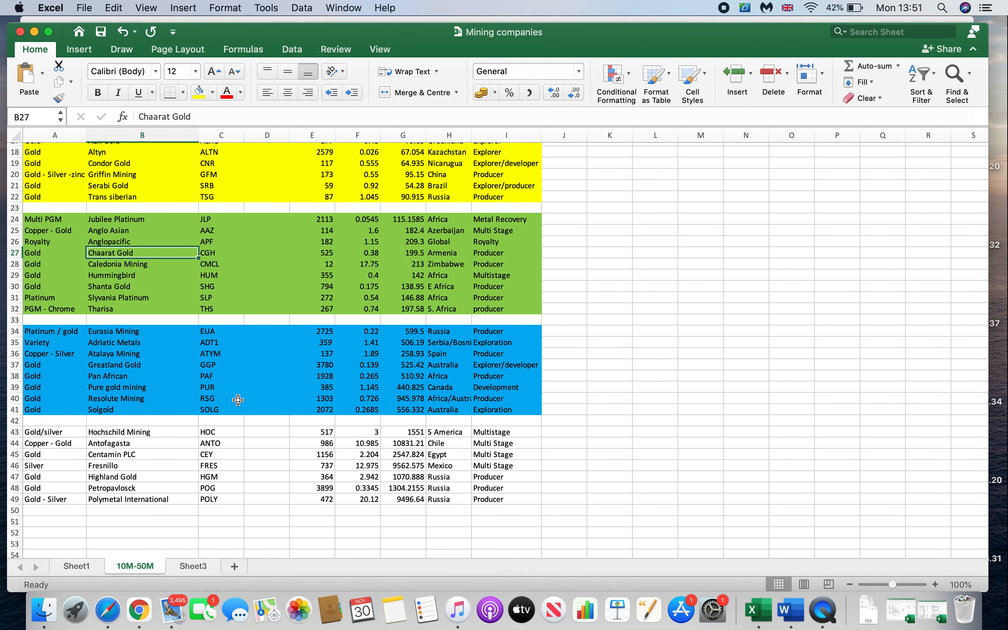
mouse_move(202, 409)
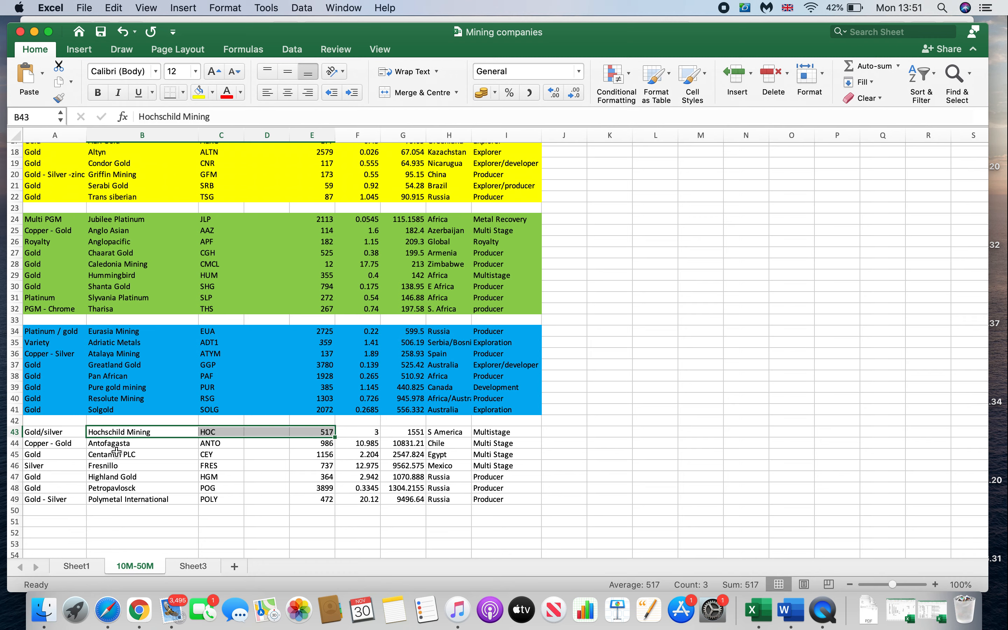
mouse_move(116, 453)
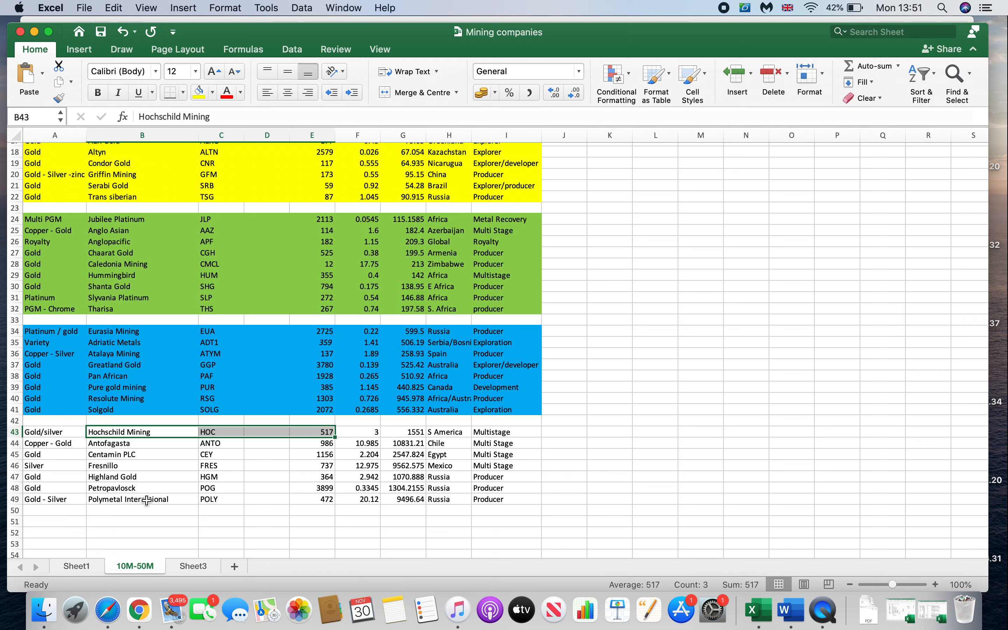
Pick out Petropavlosck and extend the highlight along its row.
left_click(142, 488)
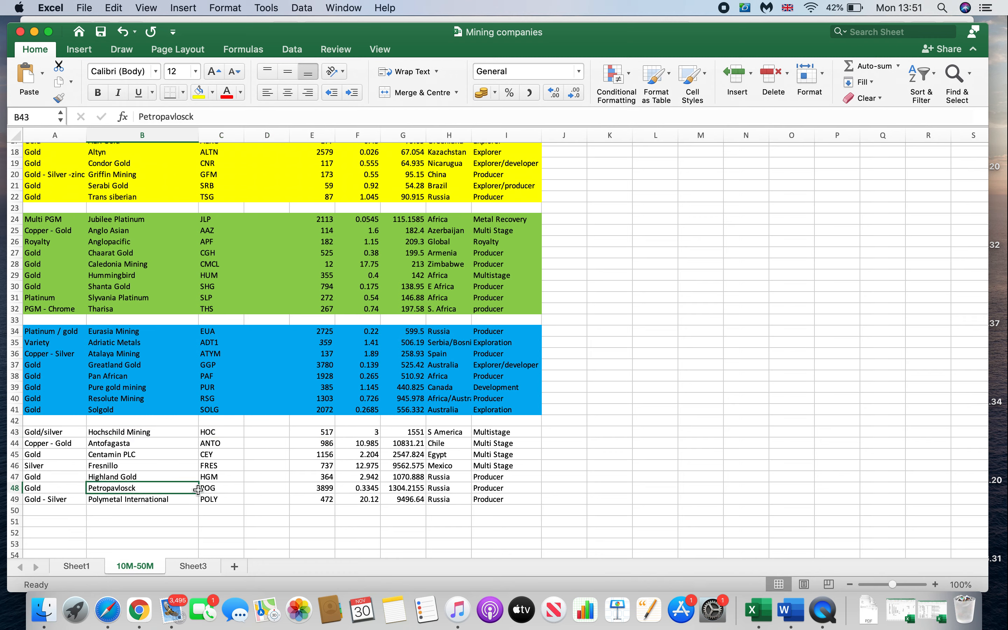
left_click_drag(141, 487, 266, 499)
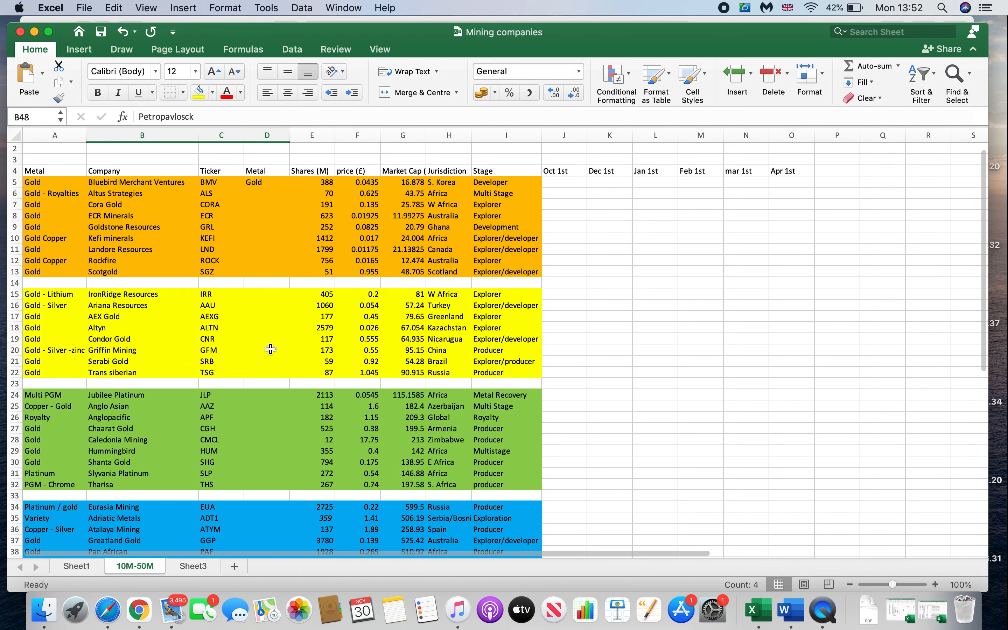
scroll("down", 3)
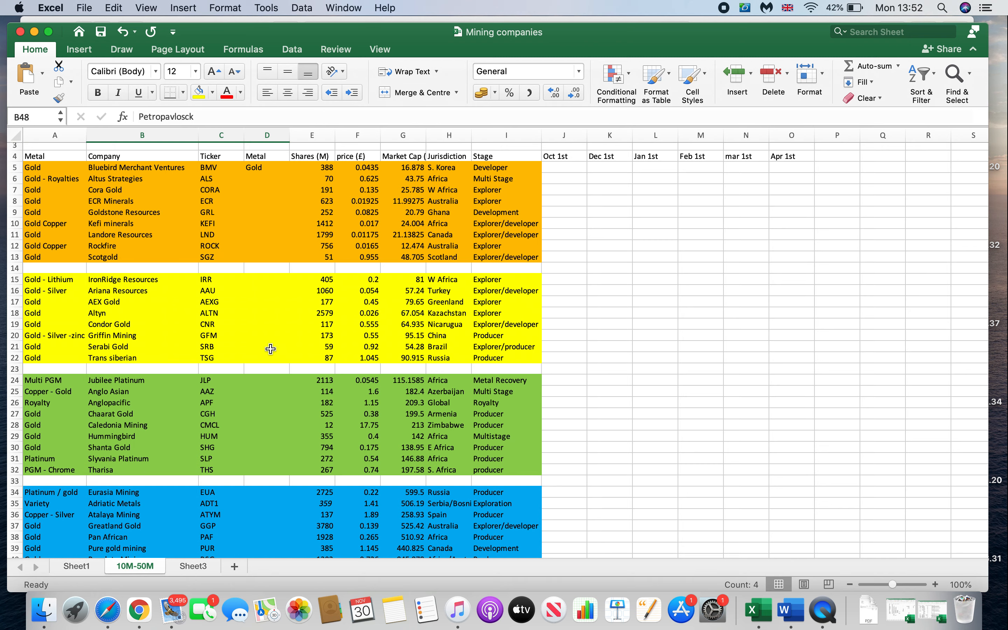
mouse_move(390, 391)
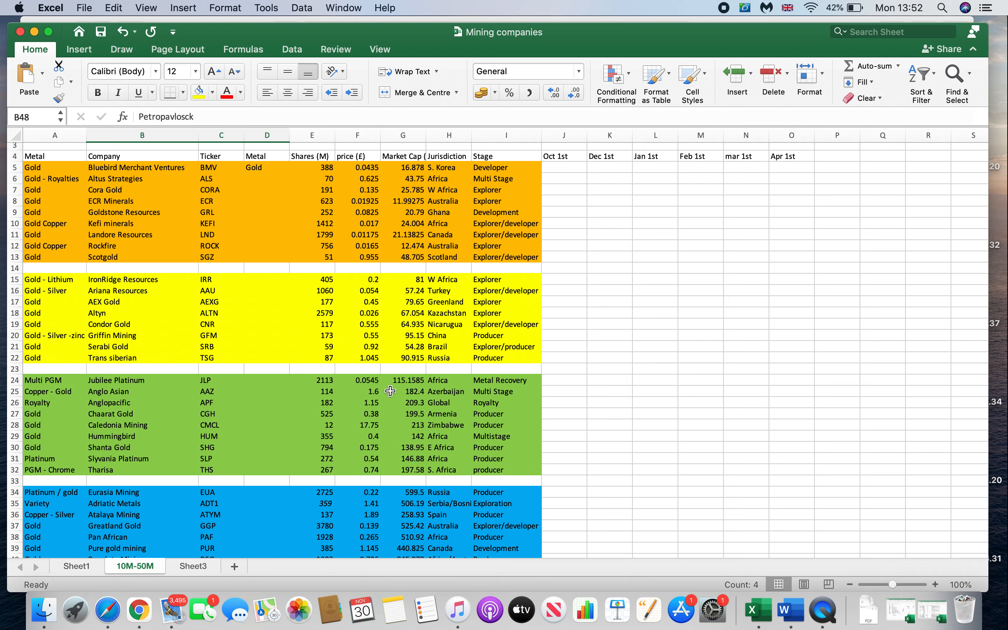